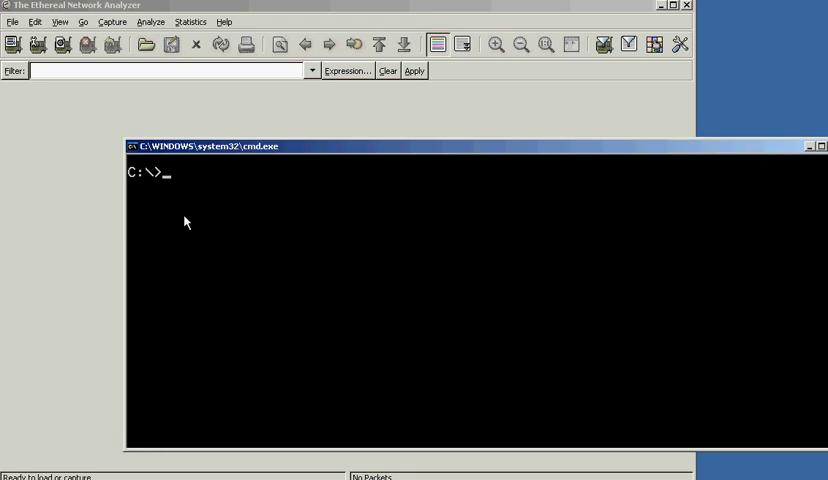
Run ipconfig /all to list the full adapter configuration, including DHCP details.
{"action": "type", "text": "ipconfig"}
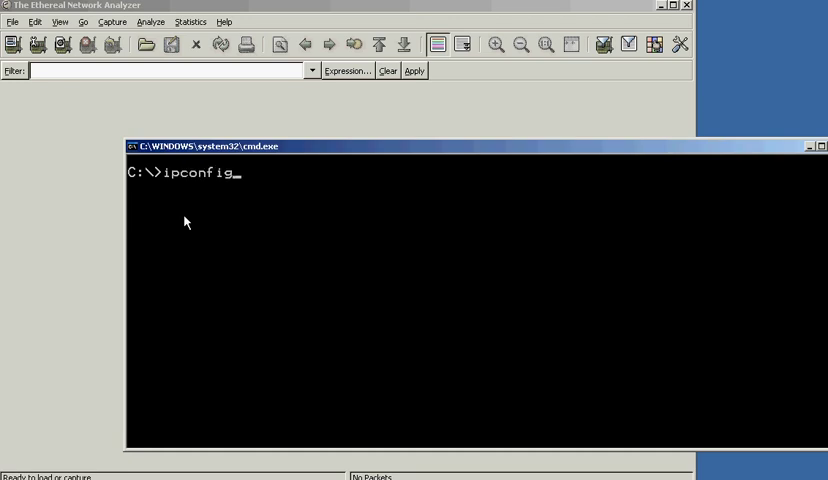
{"action": "type", "text": "/al"}
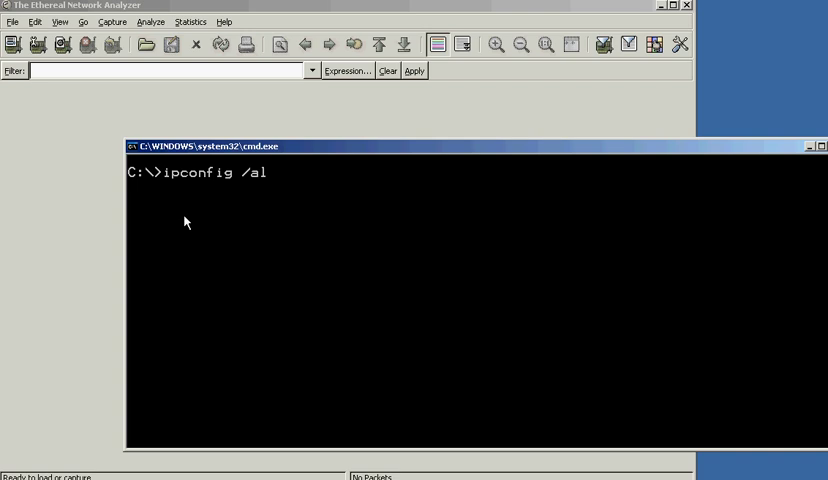
{"action": "key", "text": "Return"}
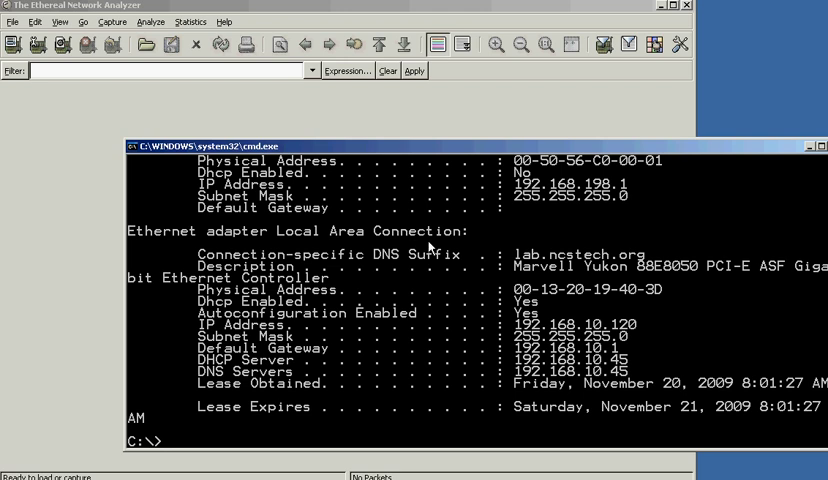
{"action": "mouse_move", "coordinate": [535, 307]}
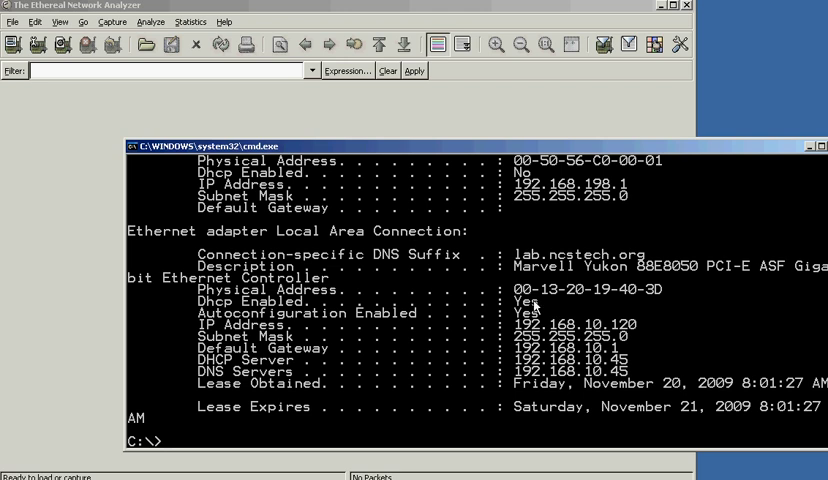
{"action": "mouse_move", "coordinate": [497, 307]}
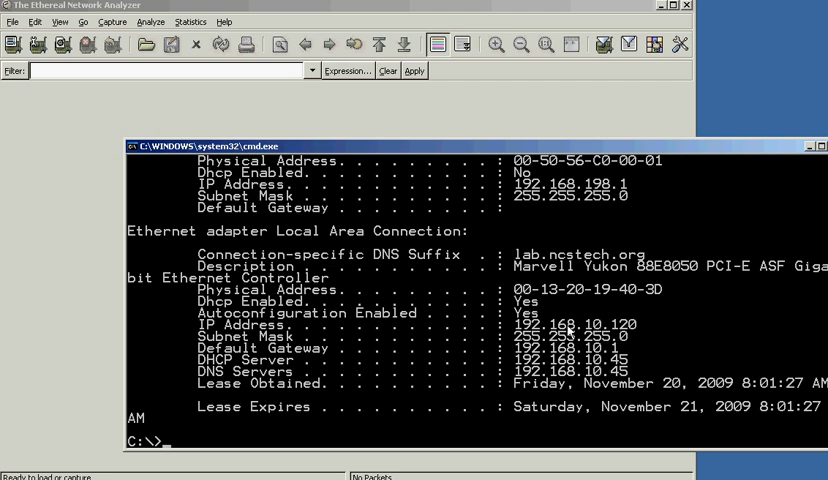
{"action": "mouse_move", "coordinate": [510, 368]}
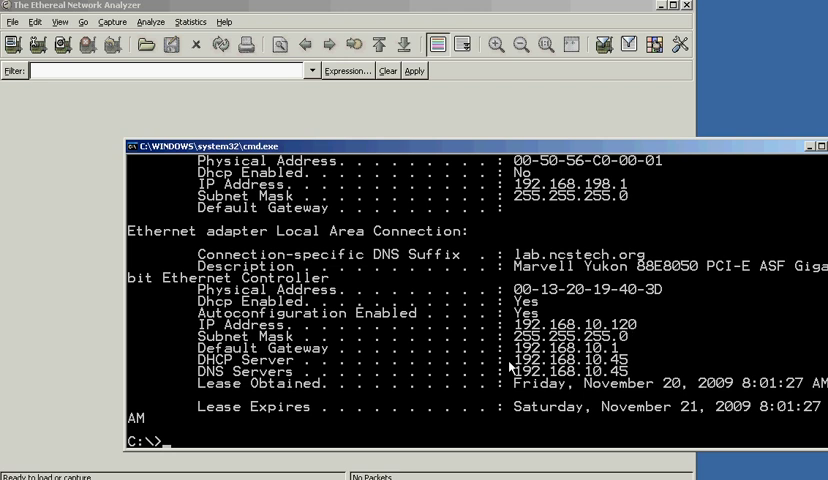
{"action": "mouse_move", "coordinate": [562, 391]}
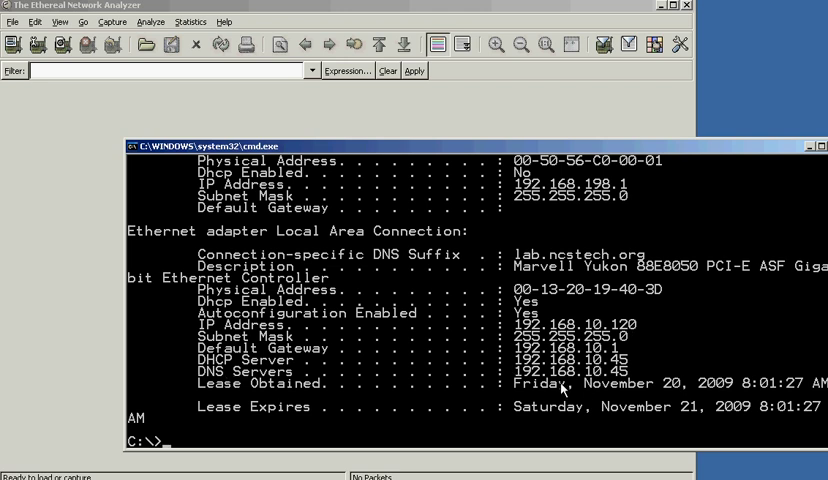
{"action": "mouse_move", "coordinate": [632, 372]}
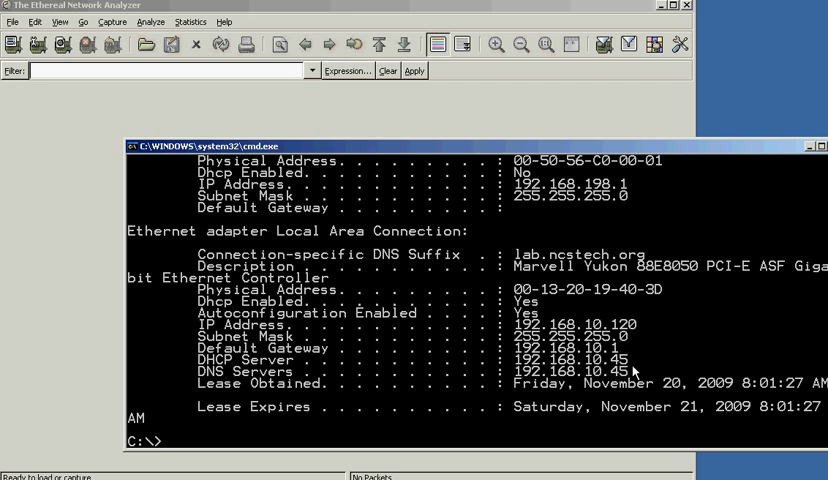
{"action": "mouse_move", "coordinate": [255, 397]}
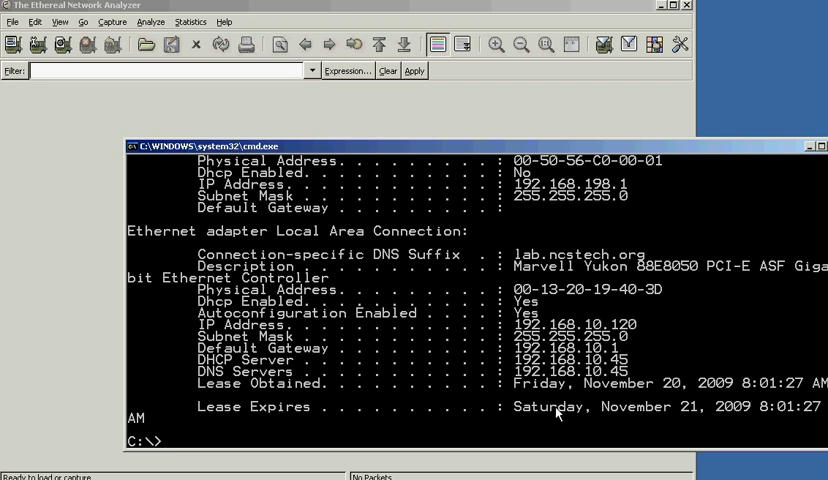
Release the DHCP lease with ipconfig /release, then enter ipconfig /renew without running it.
{"action": "type", "text": "ipconfig /r"}
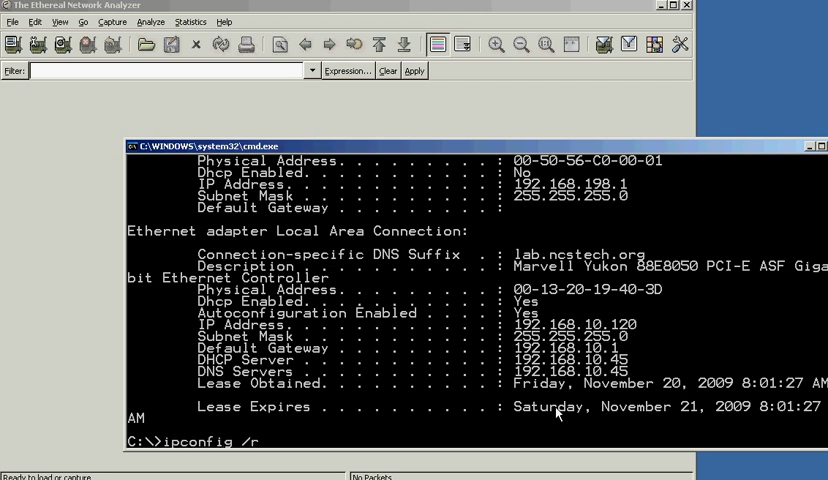
{"action": "type", "text": "elease"}
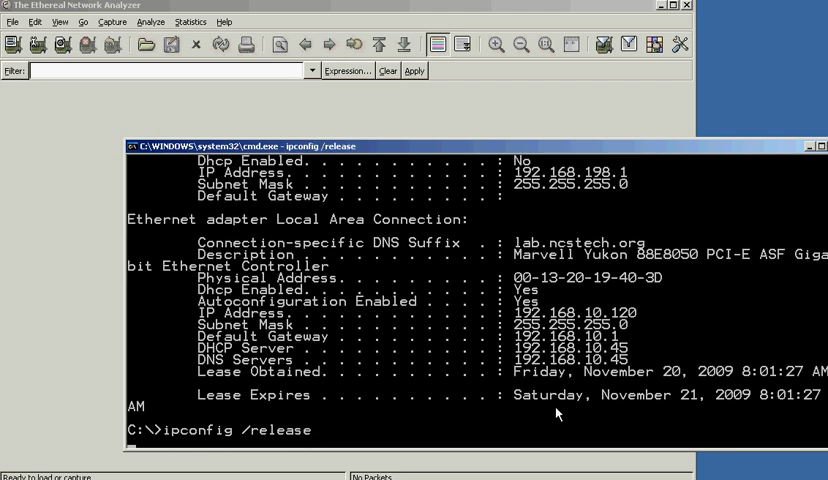
{"action": "key", "text": "Return"}
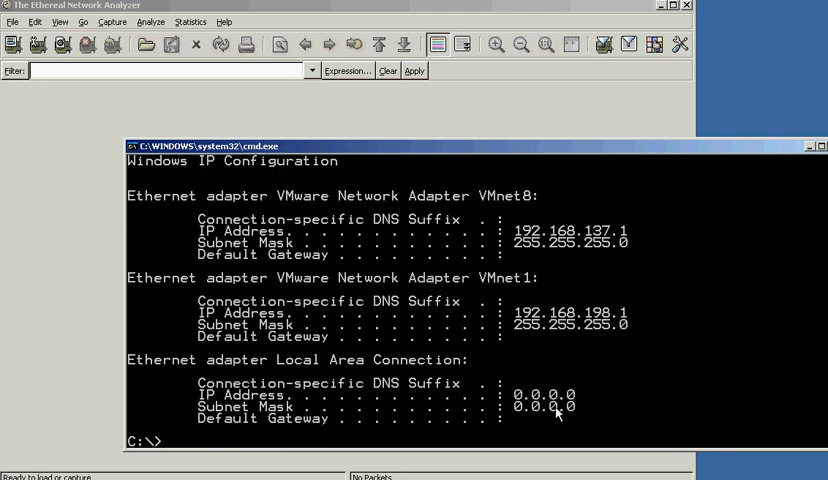
{"action": "mouse_move", "coordinate": [376, 357]}
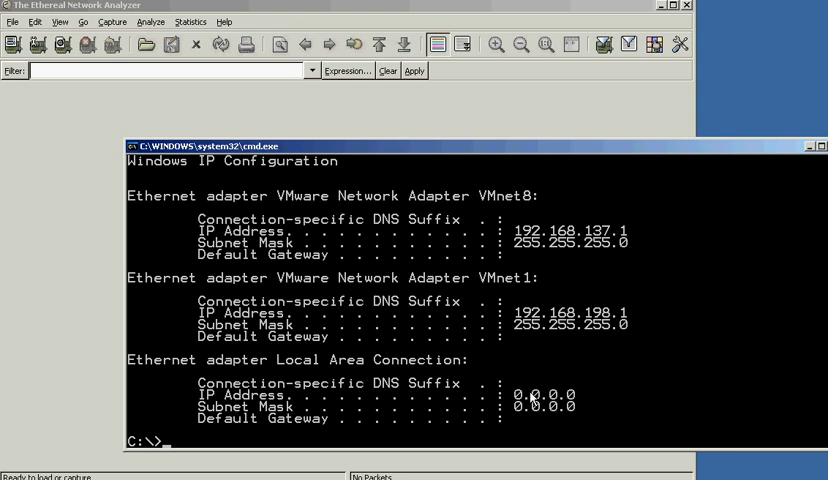
{"action": "type", "text": "ipconfig /"}
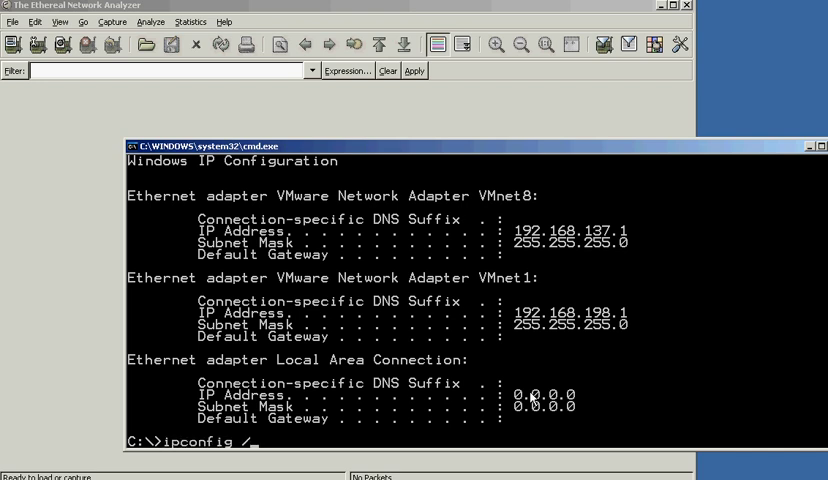
{"action": "type", "text": "renew"}
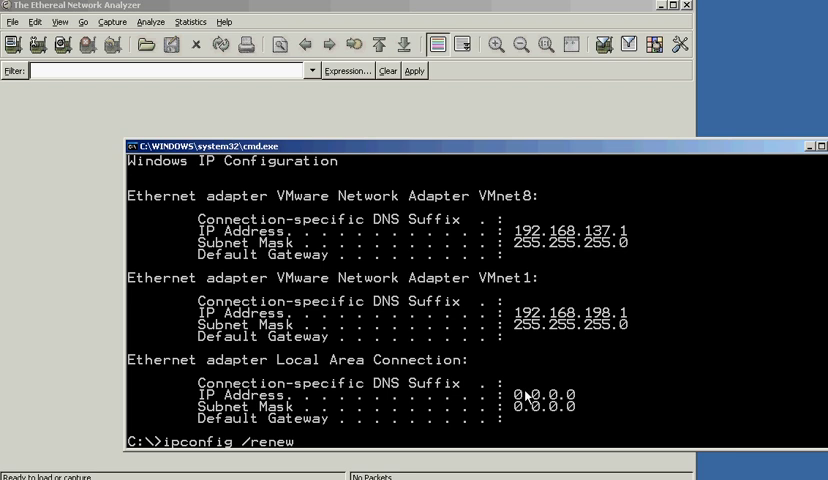
{"action": "mouse_move", "coordinate": [256, 281]}
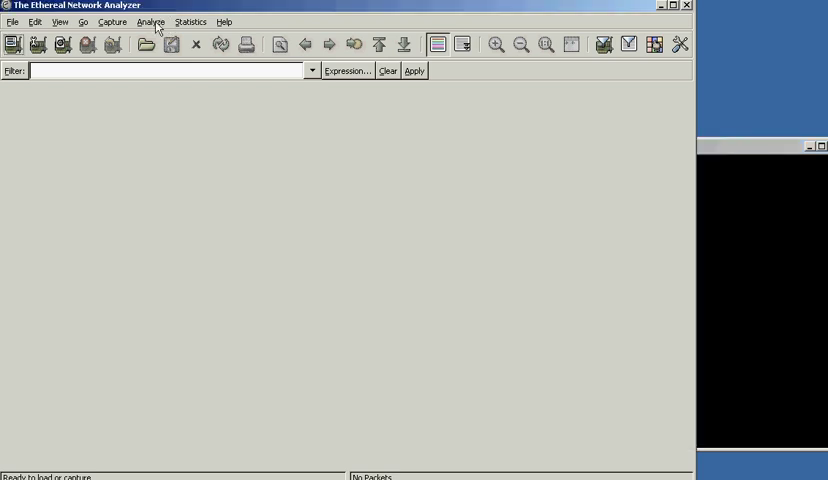
Capture on the Marvell Gigabit adapter while renewing the lease, then stop the capture.
{"action": "left_click", "coordinate": [112, 21]}
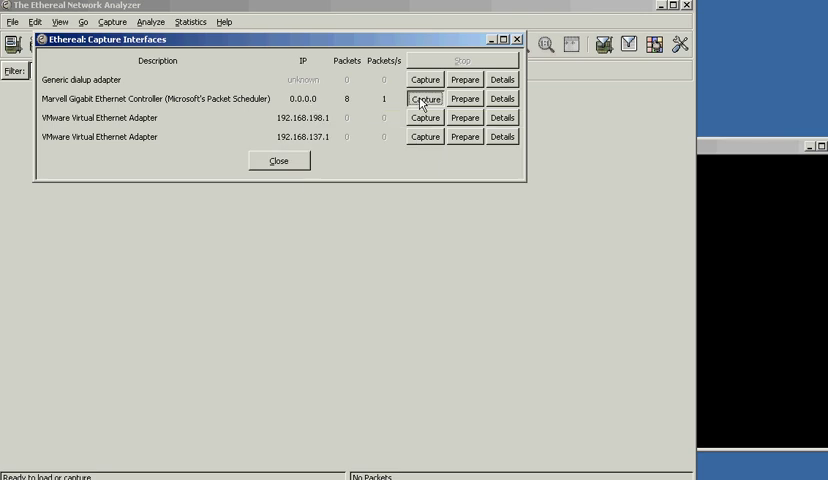
{"action": "left_click", "coordinate": [424, 99]}
{"action": "type", "text": "ipconfig /renew"}
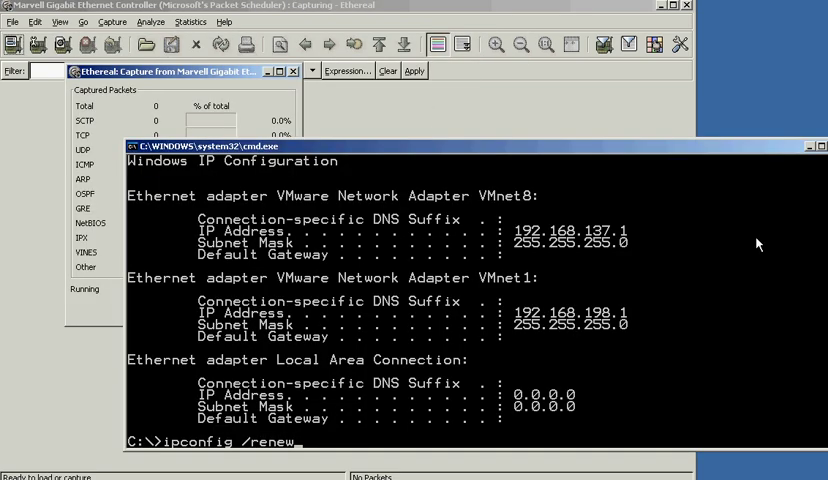
{"action": "key", "text": "Return"}
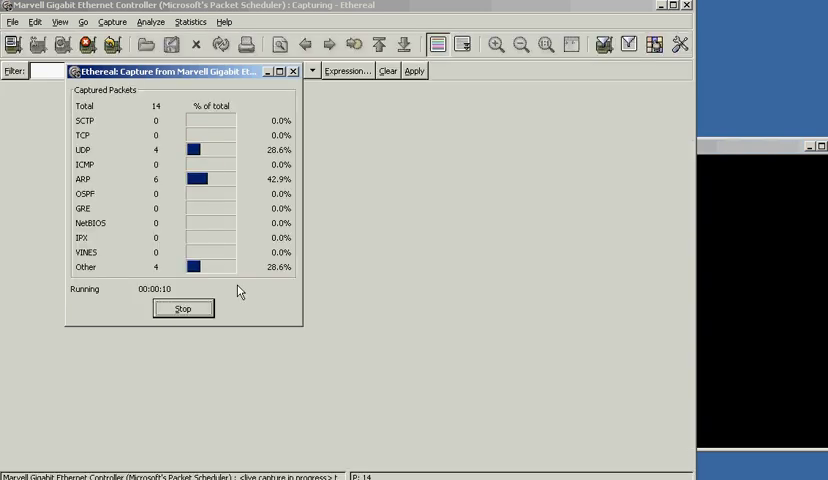
{"action": "left_click", "coordinate": [183, 308]}
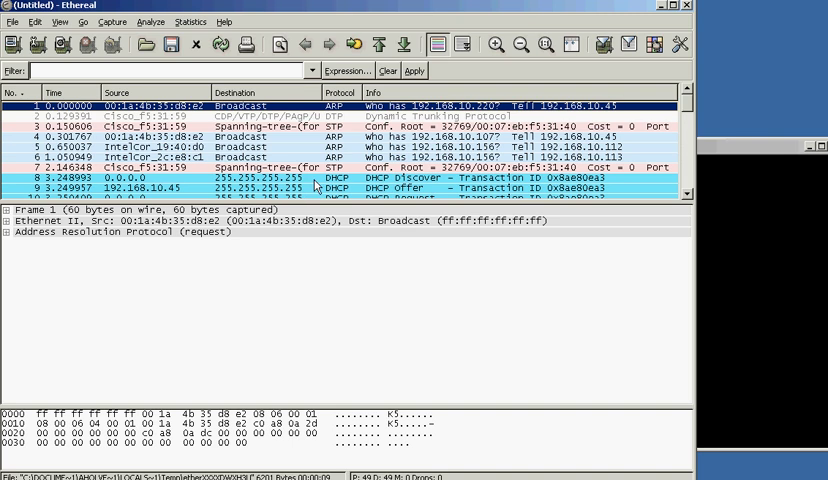
Select the DHCP Discover packet and bring up its filter context menu.
{"action": "left_click", "coordinate": [300, 174]}
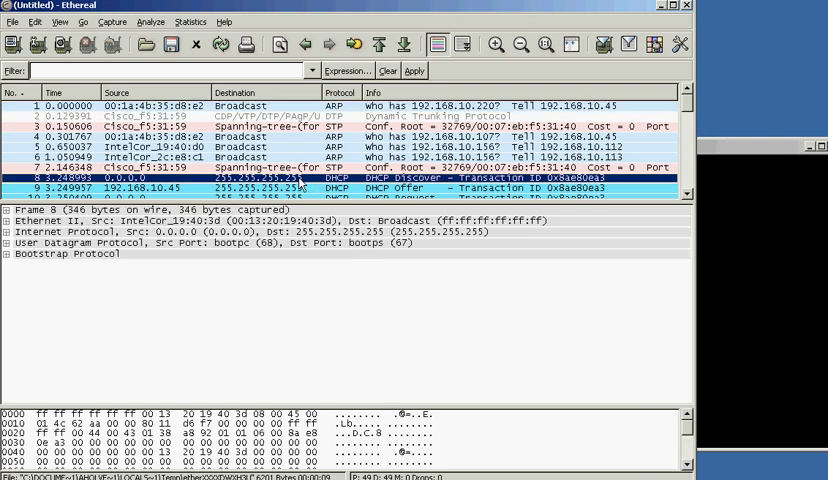
{"action": "scroll", "scroll_direction": "down", "scroll_amount": 3}
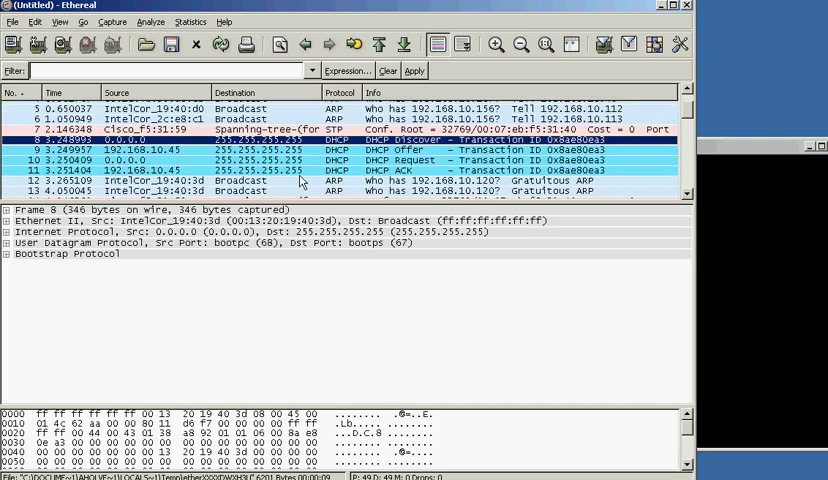
{"action": "right_click", "coordinate": [280, 140]}
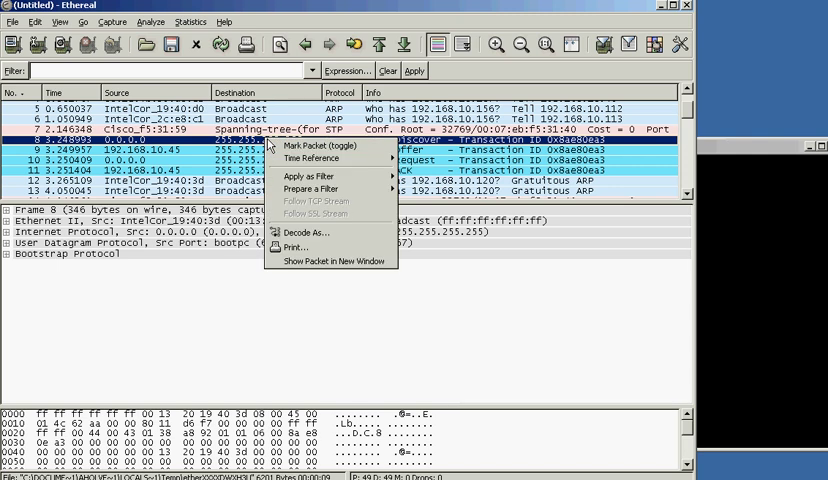
{"action": "mouse_move", "coordinate": [312, 190]}
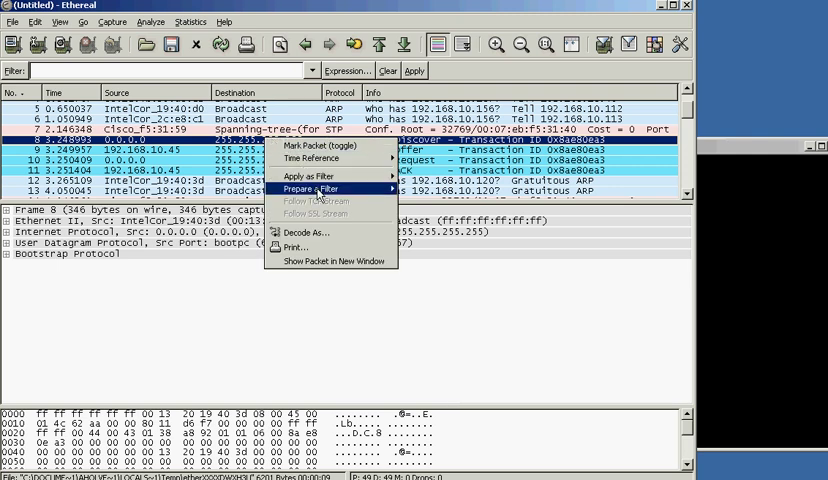
{"action": "mouse_move", "coordinate": [315, 190]}
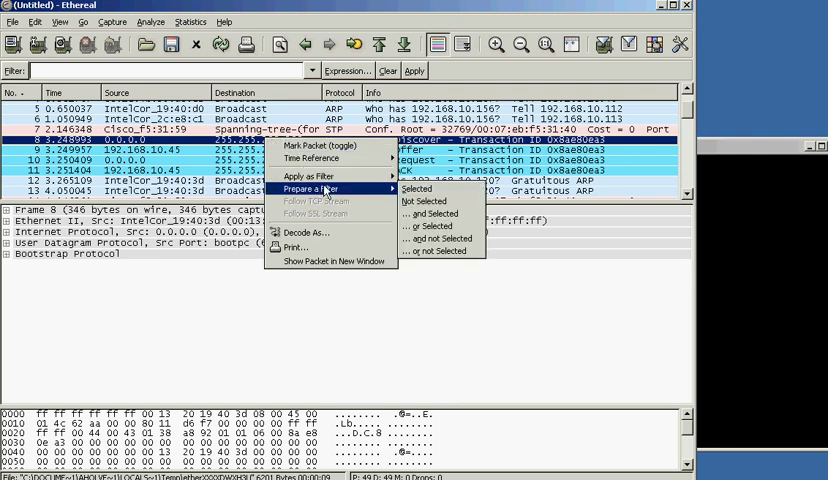
{"action": "mouse_move", "coordinate": [300, 176]}
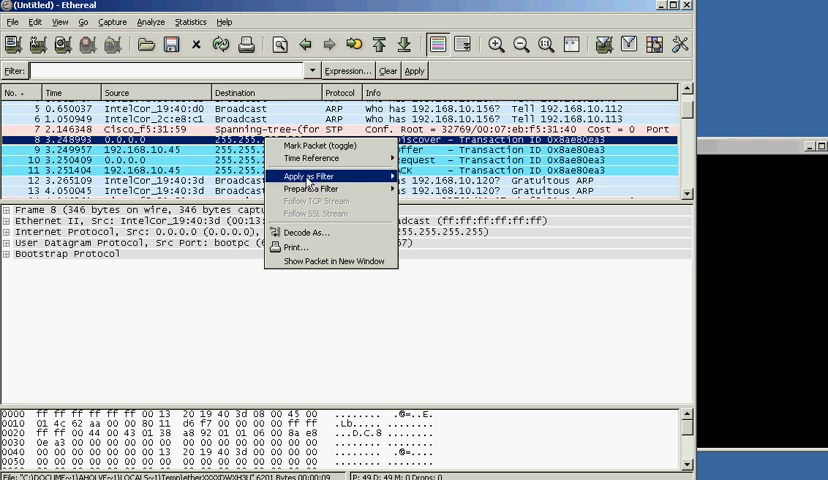
{"action": "mouse_move", "coordinate": [303, 177]}
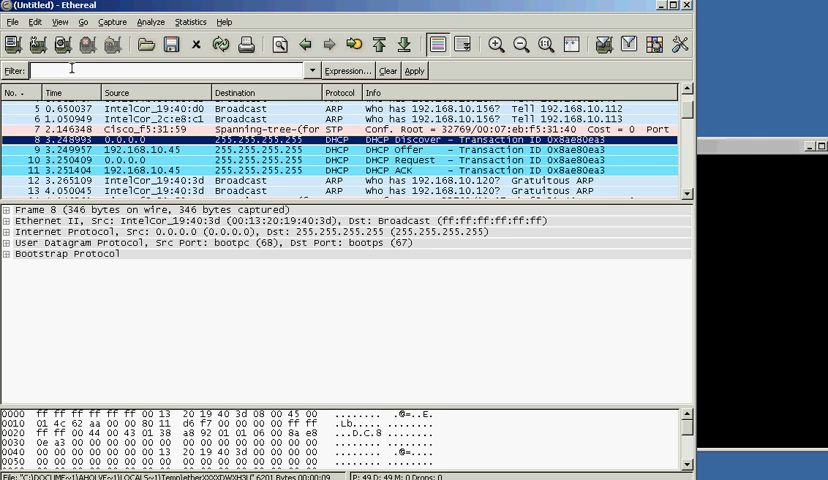
{"action": "mouse_move", "coordinate": [312, 104]}
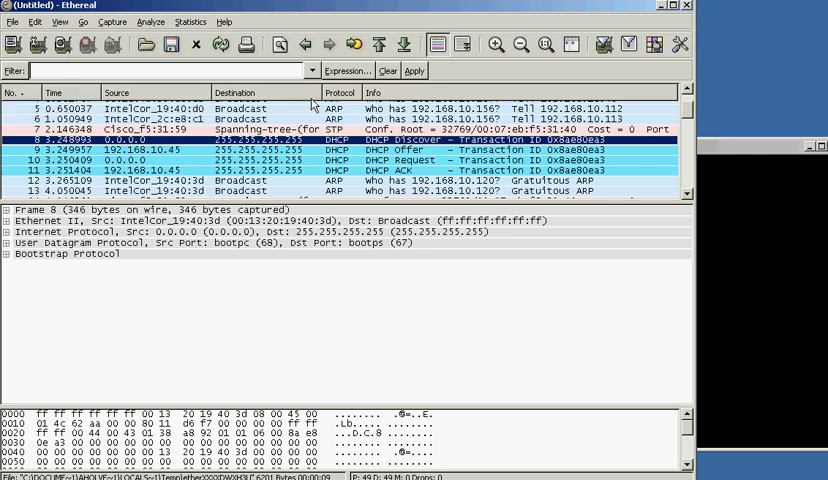
{"action": "mouse_move", "coordinate": [302, 148]}
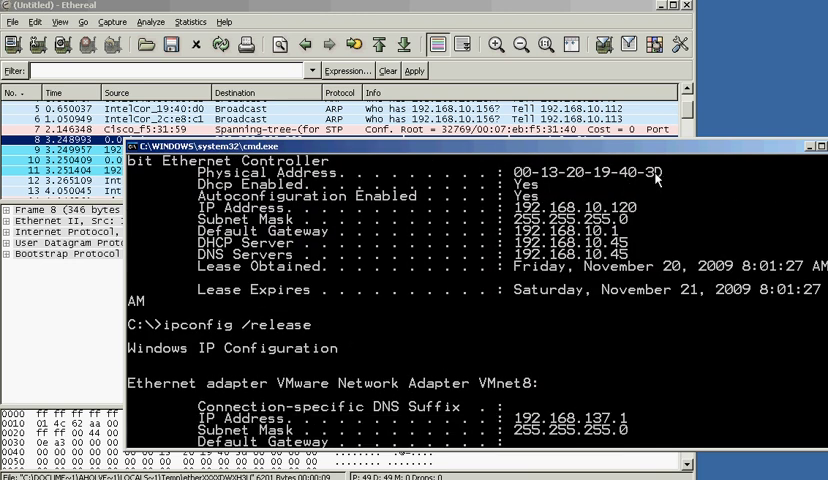
Choose Mark from the Command Prompt's context menu to select console text.
{"action": "right_click", "coordinate": [655, 178]}
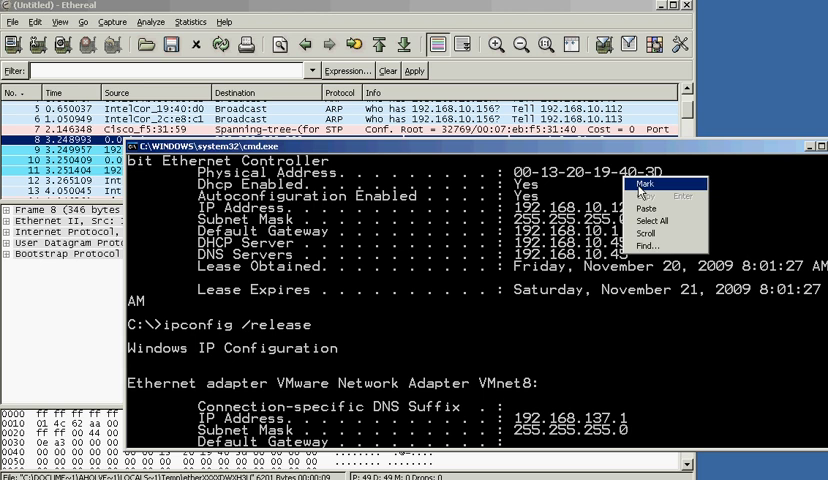
{"action": "left_click", "coordinate": [646, 184]}
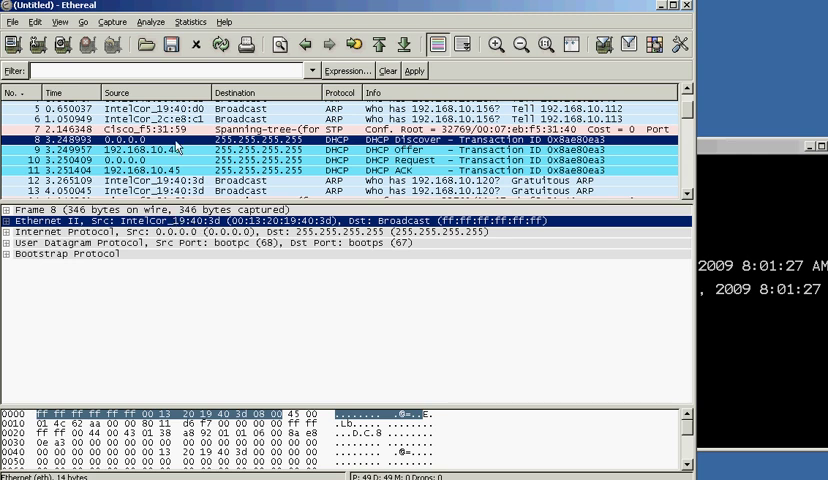
{"action": "mouse_move", "coordinate": [145, 148]}
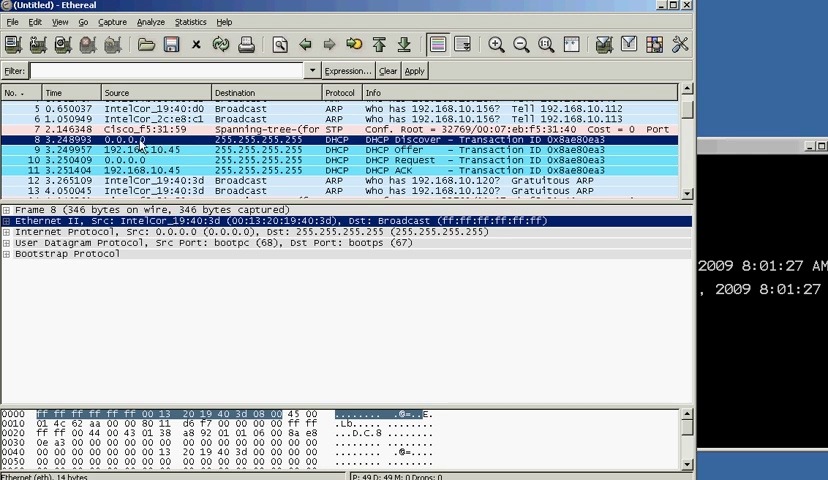
{"action": "mouse_move", "coordinate": [290, 145]}
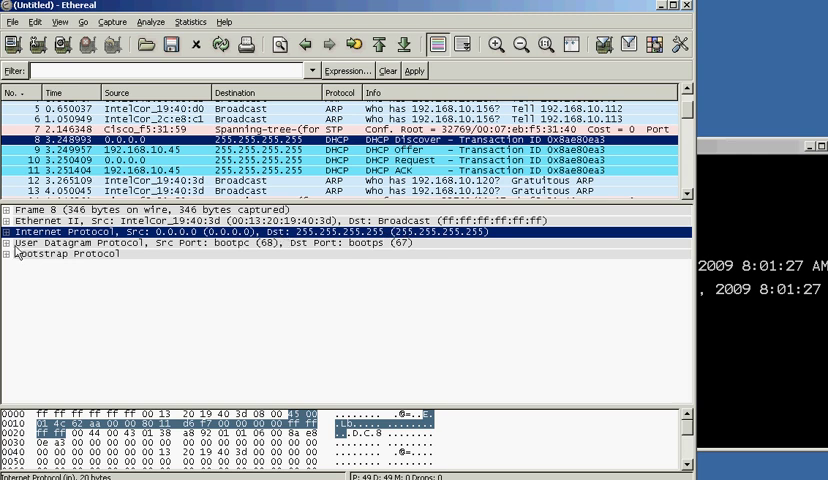
Expand the Discover packet's UDP header and inspect source port and Bootstrap Protocol bytes.
{"action": "left_click", "coordinate": [8, 242]}
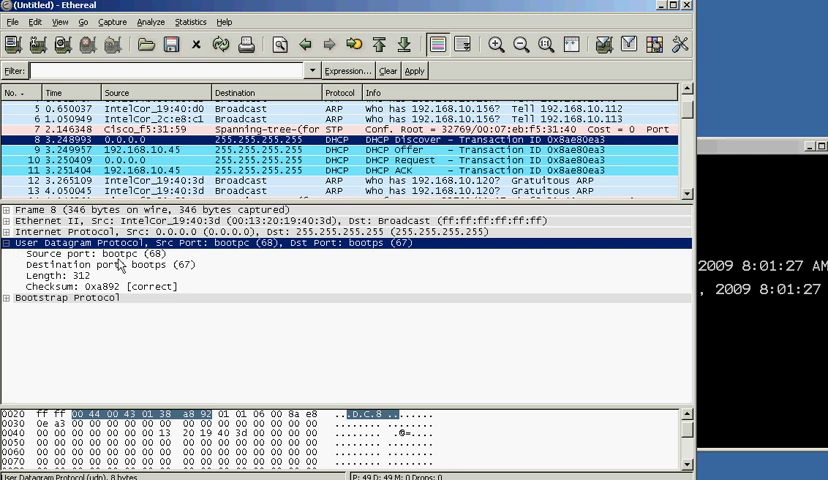
{"action": "left_click", "coordinate": [70, 264]}
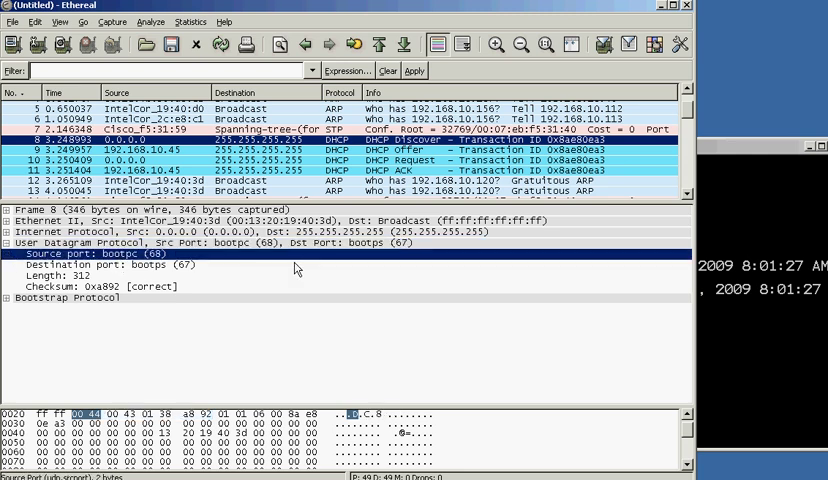
{"action": "mouse_move", "coordinate": [78, 305]}
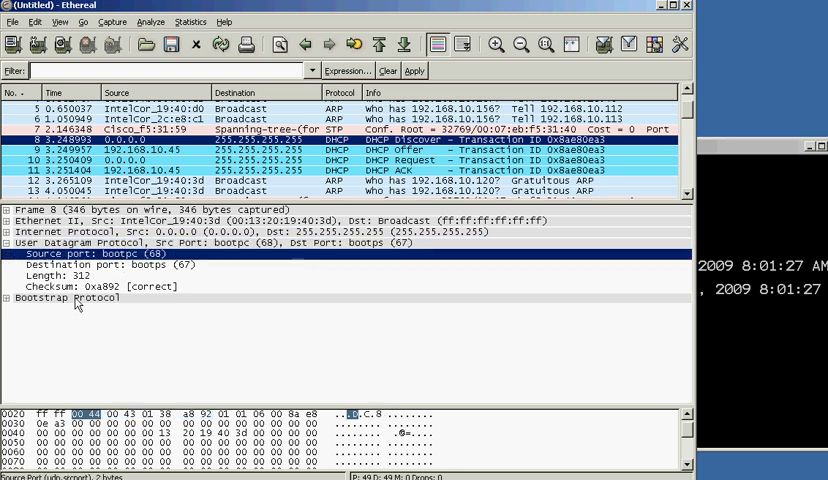
{"action": "left_click", "coordinate": [70, 297]}
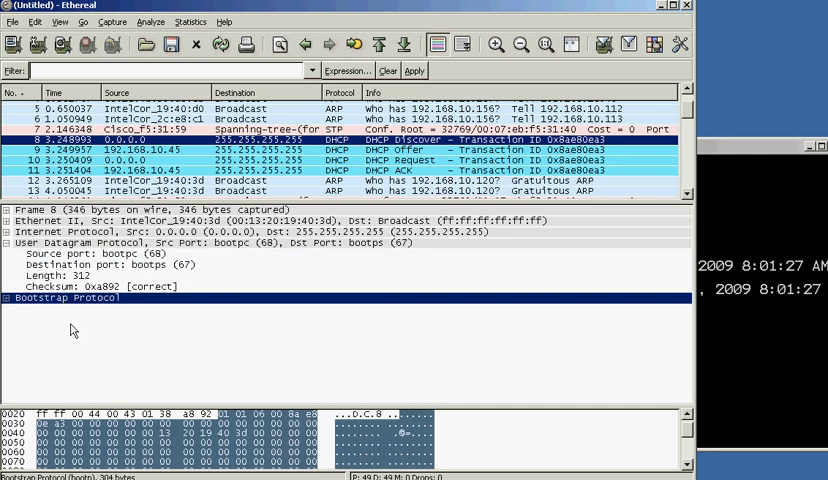
{"action": "left_click", "coordinate": [11, 242]}
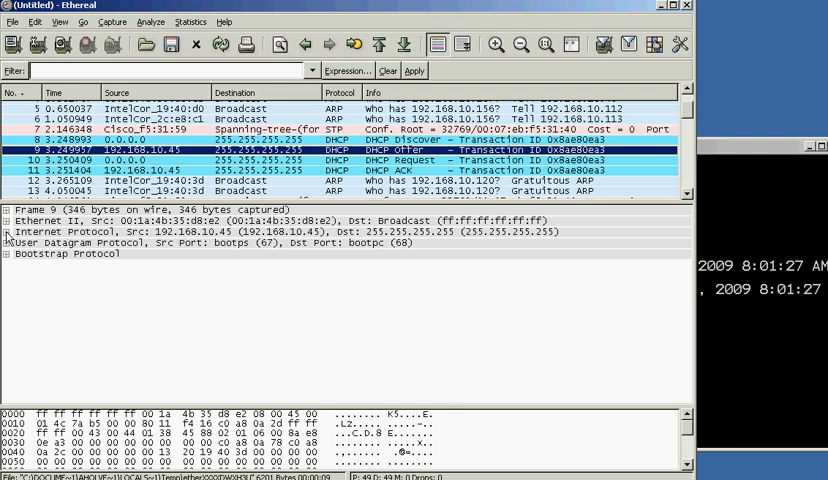
Expand the Offer's Ethernet II header, inspecting source MAC 00:1a:4b:35:d8:e2 and the IP header.
{"action": "left_click", "coordinate": [9, 220]}
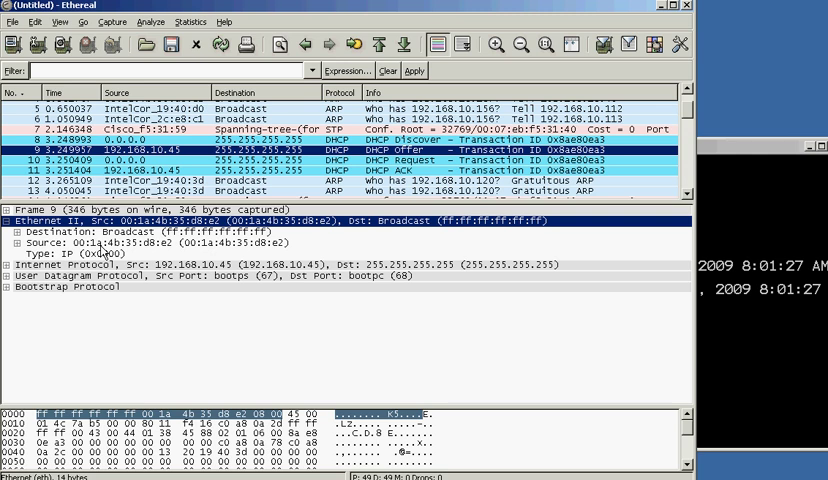
{"action": "left_click", "coordinate": [150, 243]}
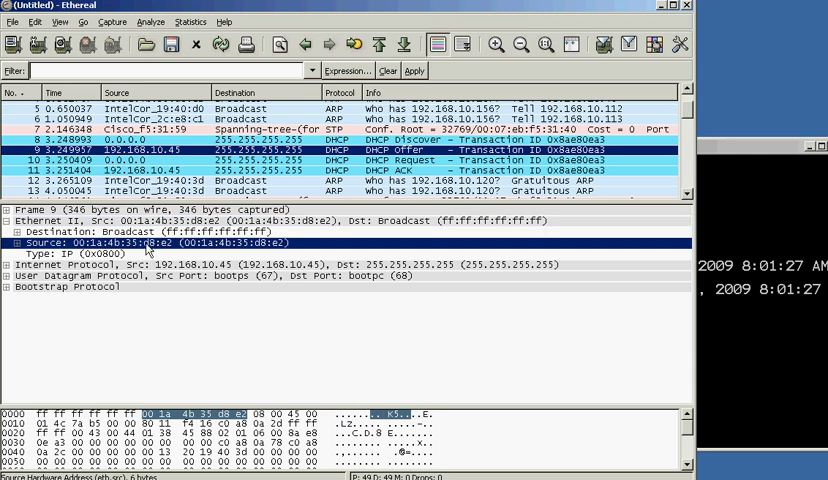
{"action": "mouse_move", "coordinate": [168, 252]}
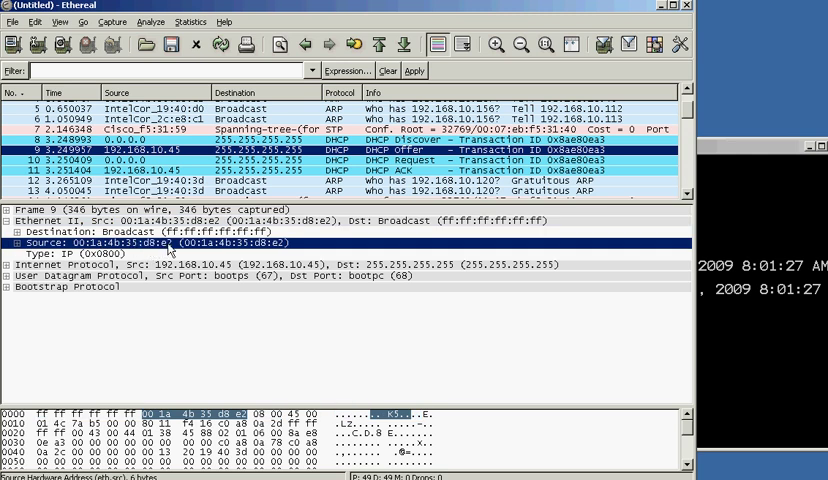
{"action": "left_click", "coordinate": [200, 263]}
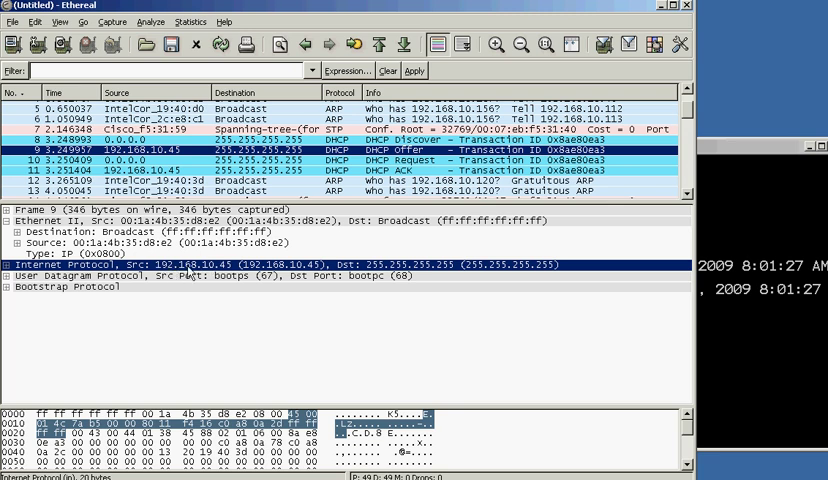
{"action": "mouse_move", "coordinate": [228, 275]}
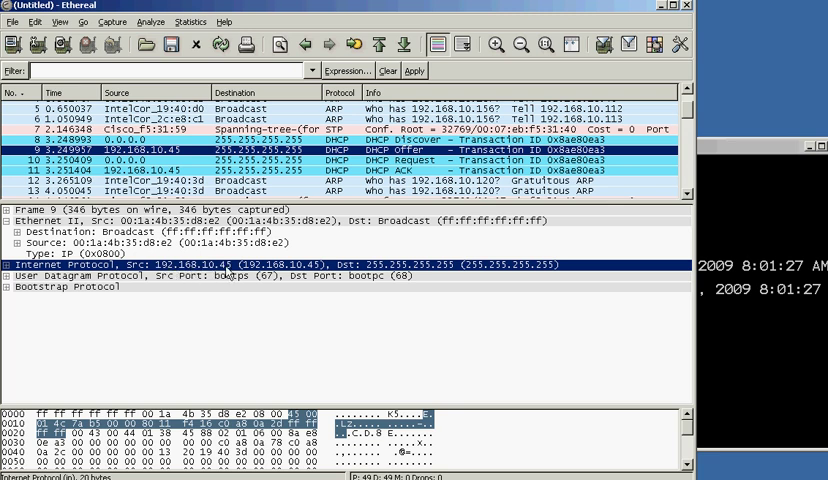
{"action": "mouse_move", "coordinate": [330, 265]}
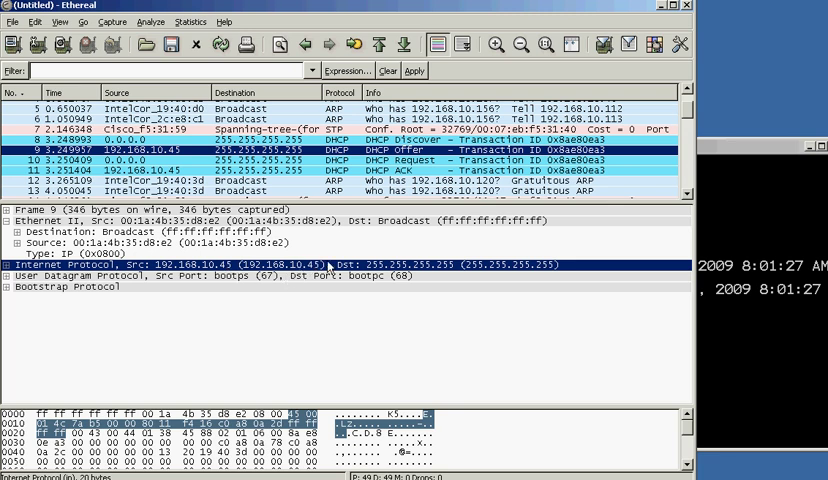
{"action": "mouse_move", "coordinate": [481, 231]}
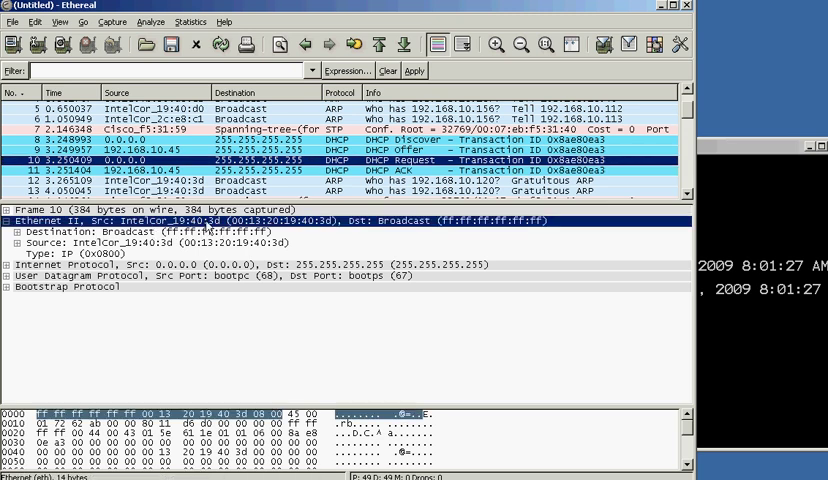
{"action": "mouse_move", "coordinate": [210, 272]}
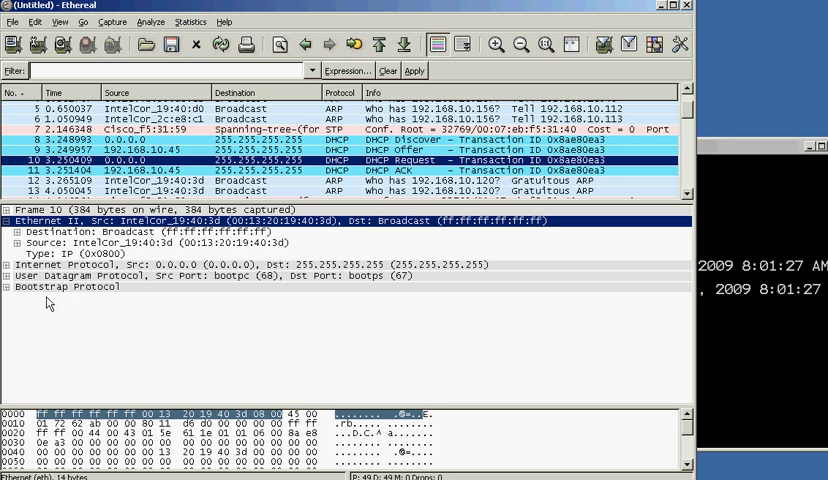
Expand the Request's Bootstrap Protocol details to Requested IP 192.168.10.120, then select the next packet.
{"action": "left_click", "coordinate": [10, 286]}
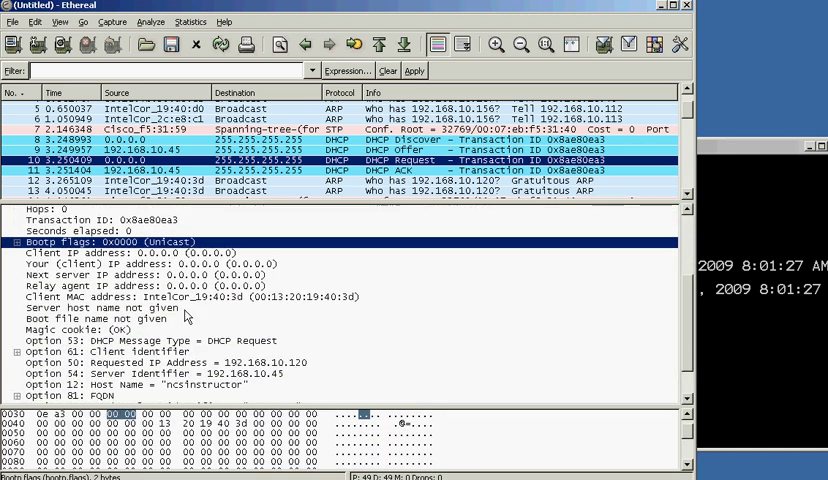
{"action": "scroll", "scroll_direction": "down", "scroll_amount": 3}
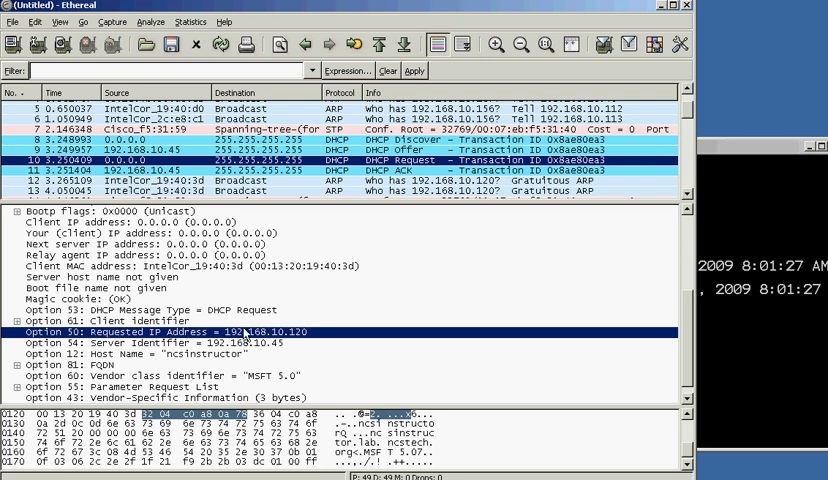
{"action": "mouse_move", "coordinate": [285, 345]}
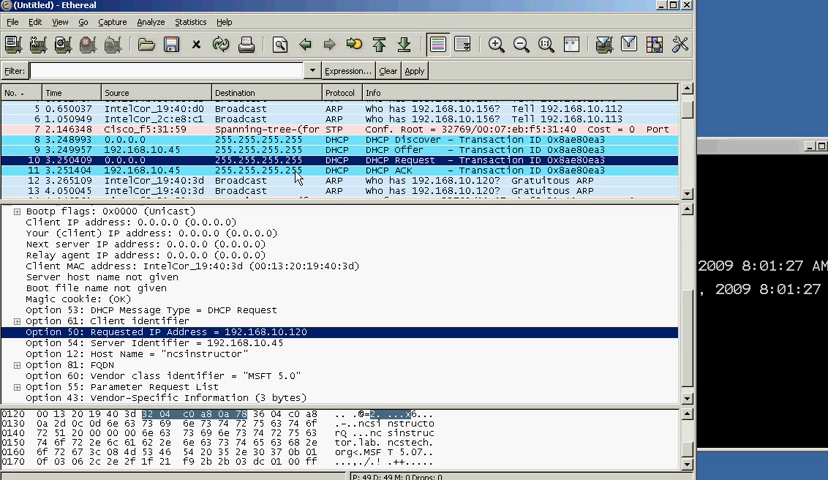
{"action": "left_click", "coordinate": [300, 148]}
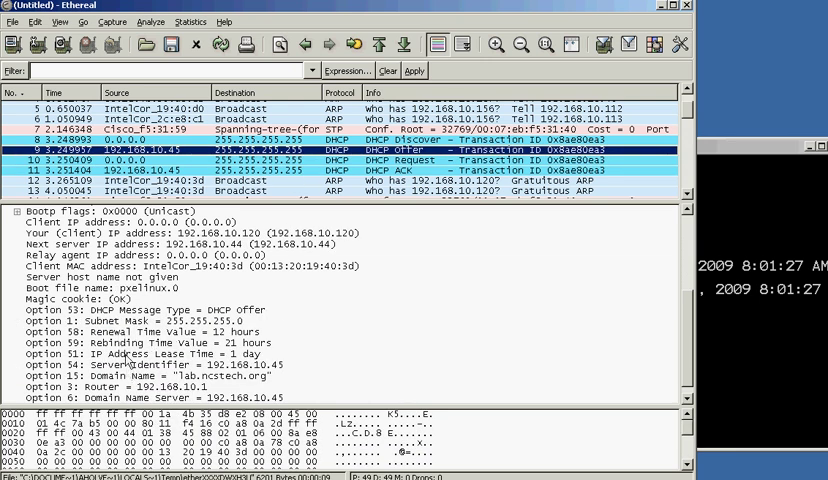
Inspect the Offer's client IP 192.168.10.120 field and scroll through its DHCP options.
{"action": "left_click", "coordinate": [150, 356]}
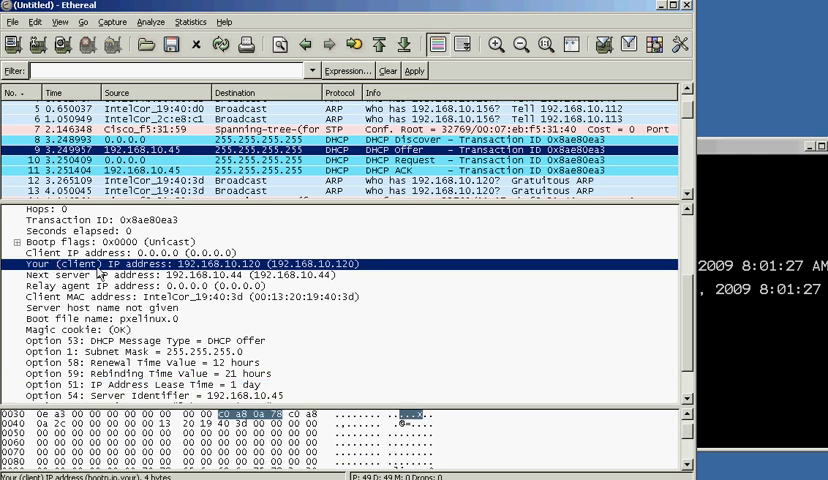
{"action": "mouse_move", "coordinate": [190, 270]}
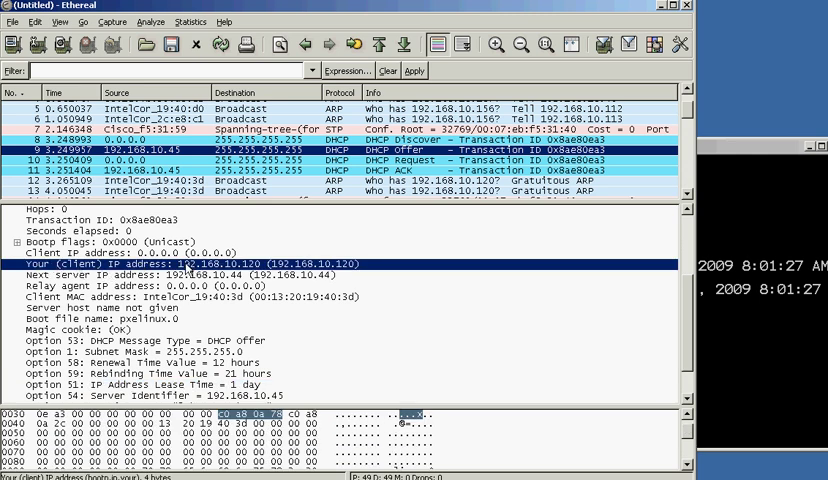
{"action": "mouse_move", "coordinate": [361, 270]}
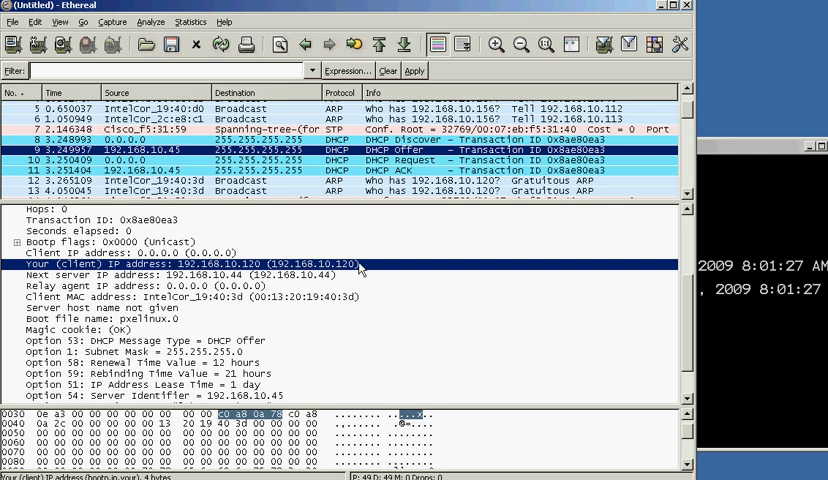
{"action": "scroll", "scroll_direction": "down", "scroll_amount": 3}
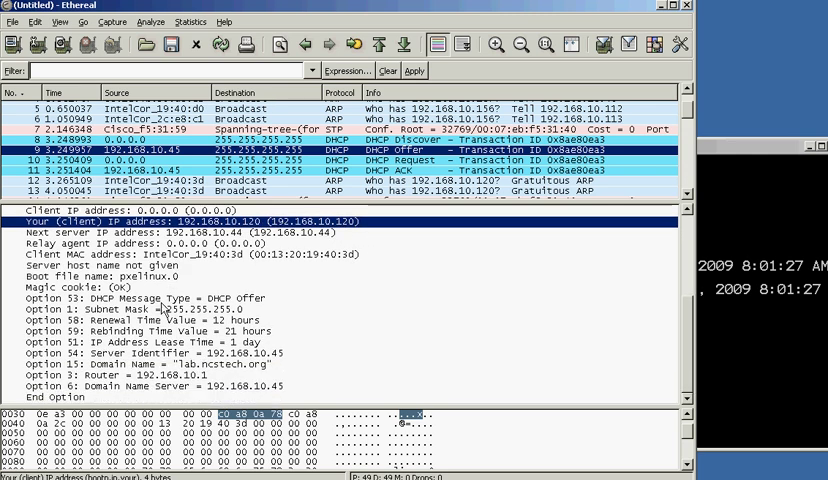
{"action": "left_click", "coordinate": [150, 298]}
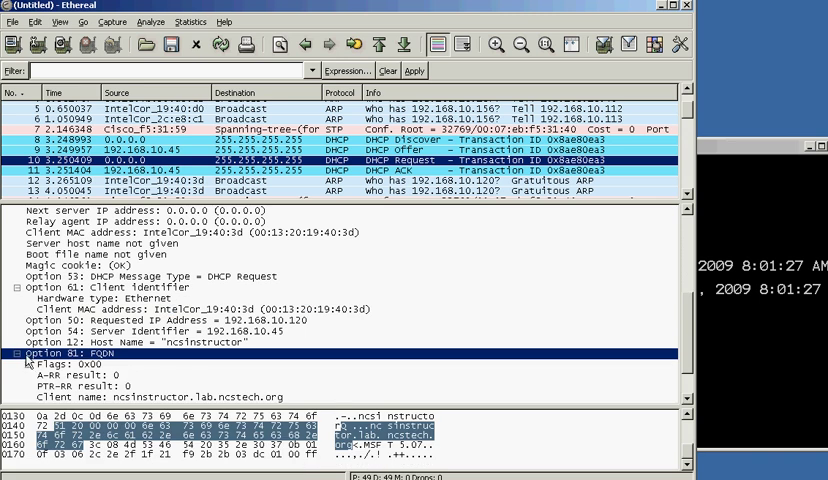
Scroll down through the DHCP Request's options, including host name ncsinstructor and FQDN.
{"action": "scroll", "scroll_direction": "down", "scroll_amount": 3}
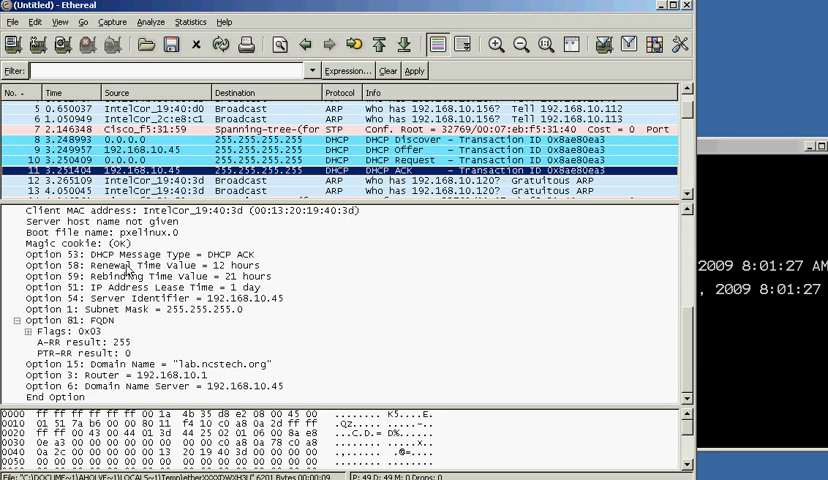
Inspect the DHCP ACK's renewal (12 h), rebinding (21 h) and 1-day lease time options.
{"action": "left_click", "coordinate": [140, 265]}
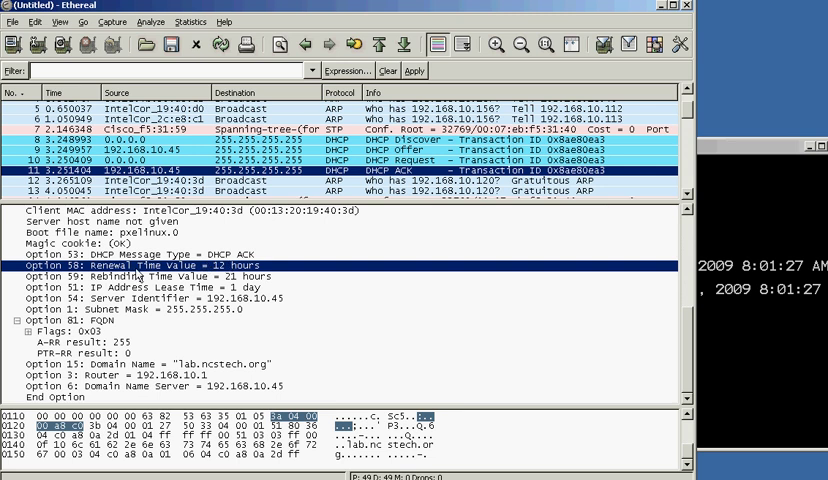
{"action": "left_click", "coordinate": [150, 276]}
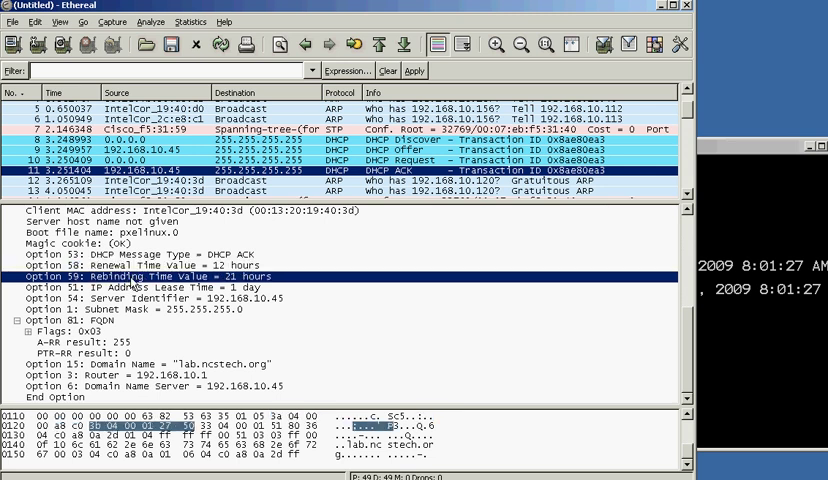
{"action": "mouse_move", "coordinate": [271, 286]}
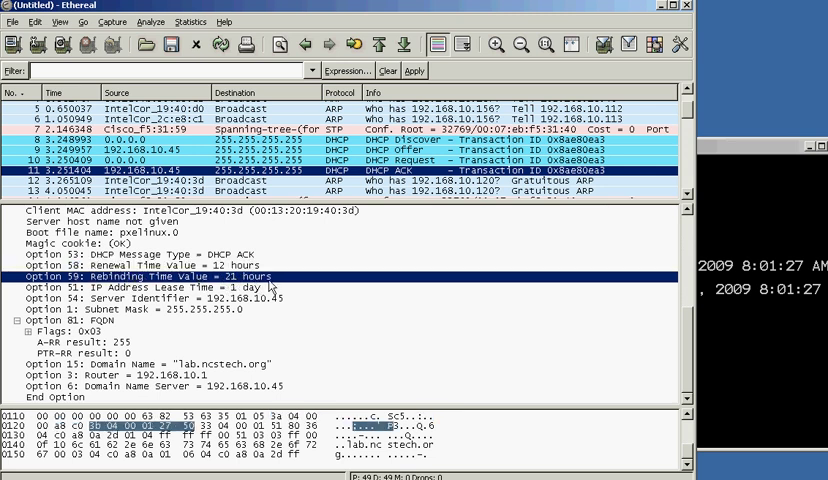
{"action": "left_click", "coordinate": [150, 287]}
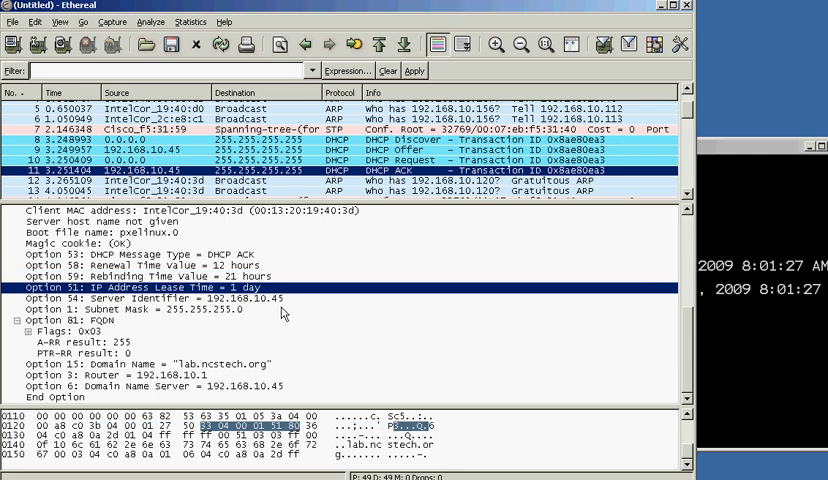
{"action": "scroll", "scroll_direction": "up", "scroll_amount": 3}
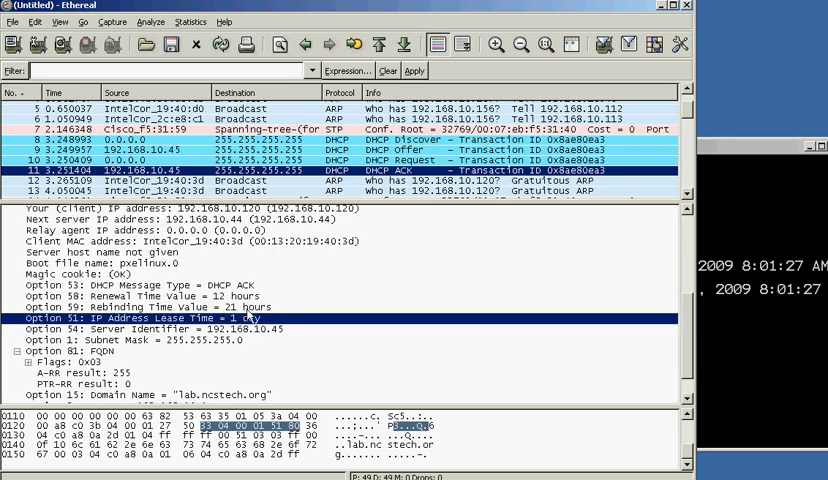
{"action": "mouse_move", "coordinate": [270, 320]}
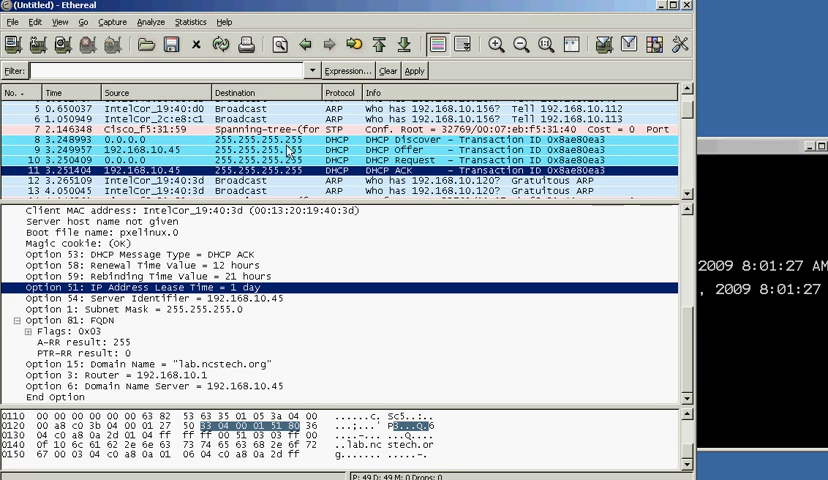
{"action": "scroll", "scroll_direction": "down", "scroll_amount": 3}
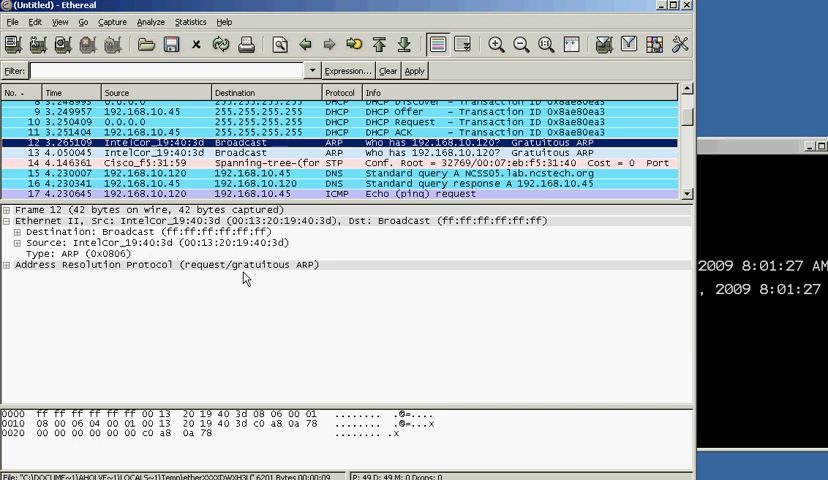
{"action": "mouse_move", "coordinate": [240, 278]}
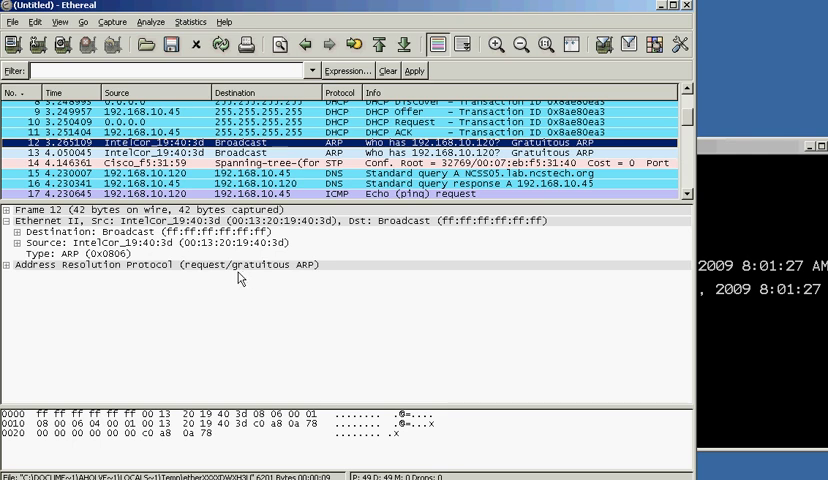
{"action": "mouse_move", "coordinate": [10, 270]}
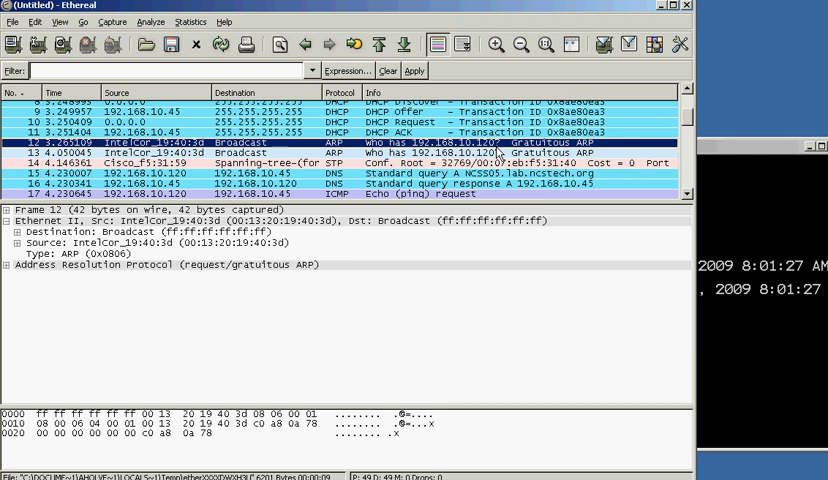
Select packet 13, the second gratuitous ARP for 192.168.10.120.
{"action": "left_click", "coordinate": [300, 152]}
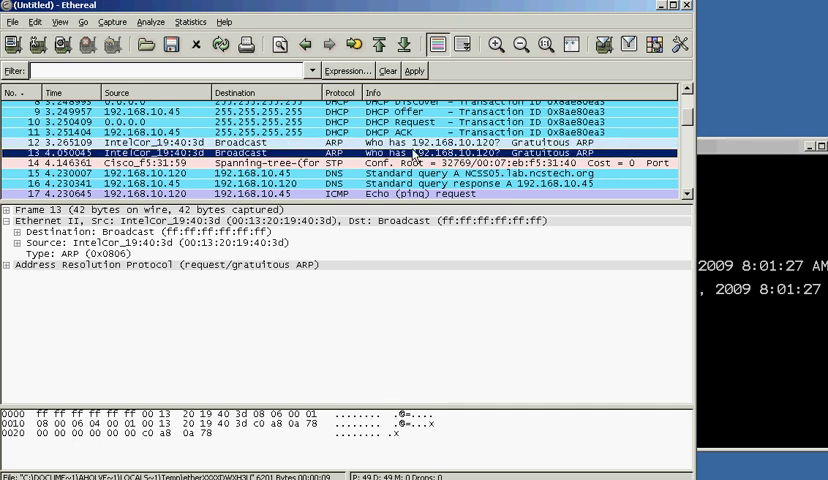
Select packet 41, the ARP request asking who has 192.168.10.1.
{"action": "scroll", "scroll_direction": "down", "scroll_amount": 3}
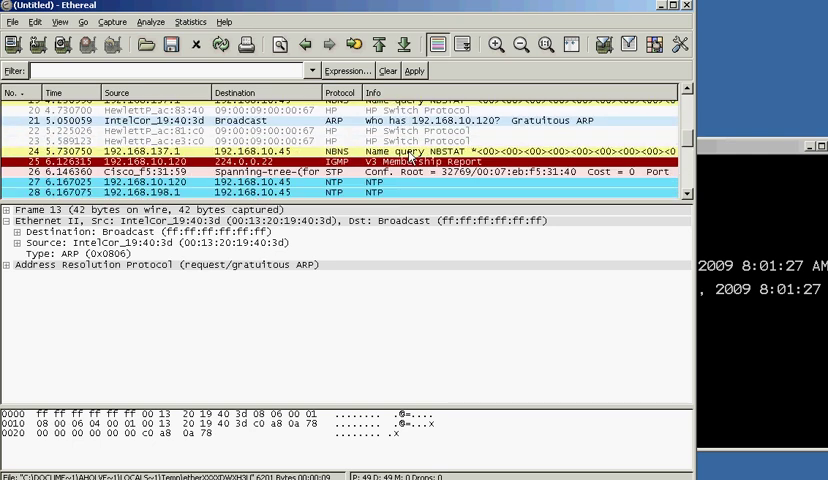
{"action": "scroll", "scroll_direction": "up", "scroll_amount": 3}
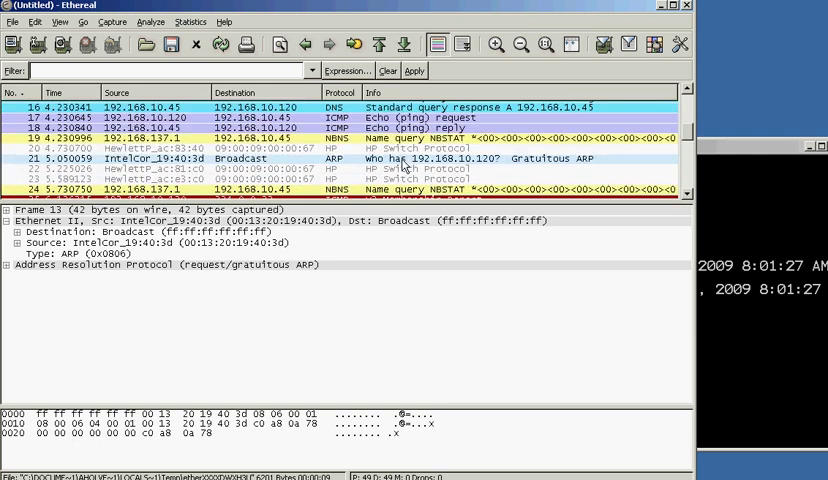
{"action": "scroll", "scroll_direction": "down", "scroll_amount": 3}
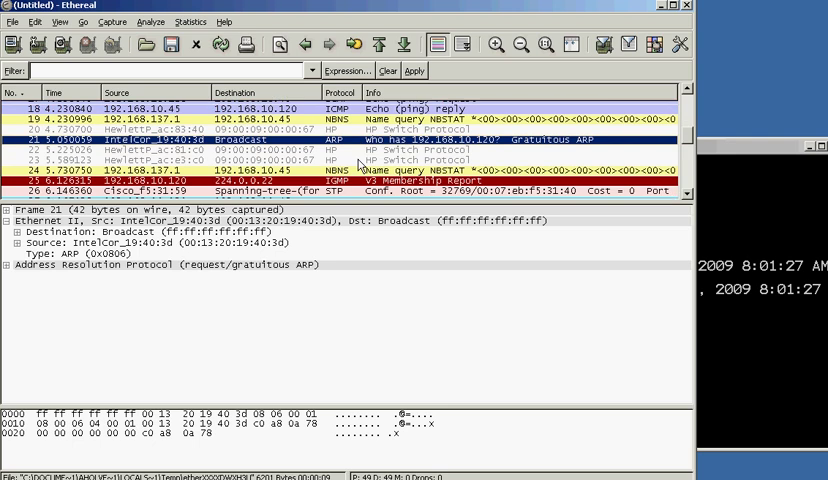
{"action": "scroll", "scroll_direction": "down", "scroll_amount": 3}
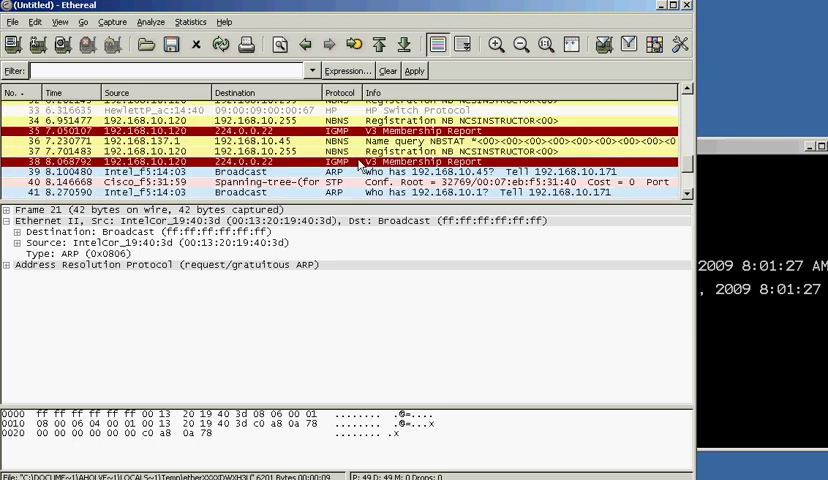
{"action": "scroll", "scroll_direction": "down", "scroll_amount": 3}
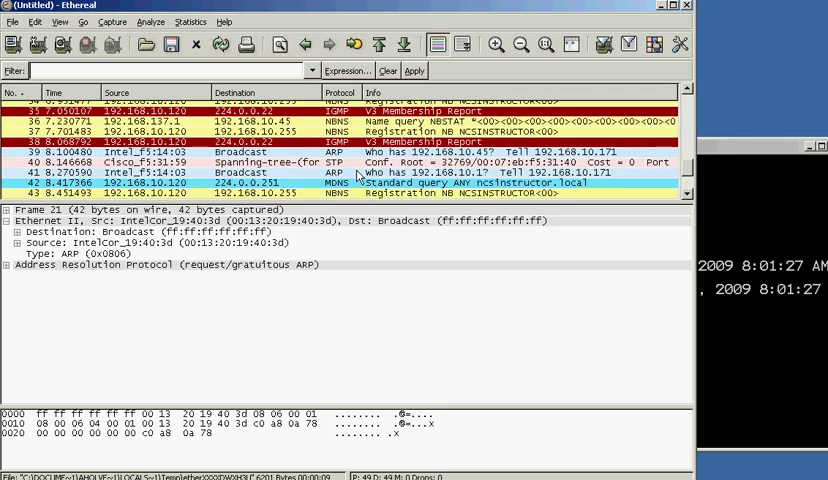
{"action": "left_click", "coordinate": [300, 172]}
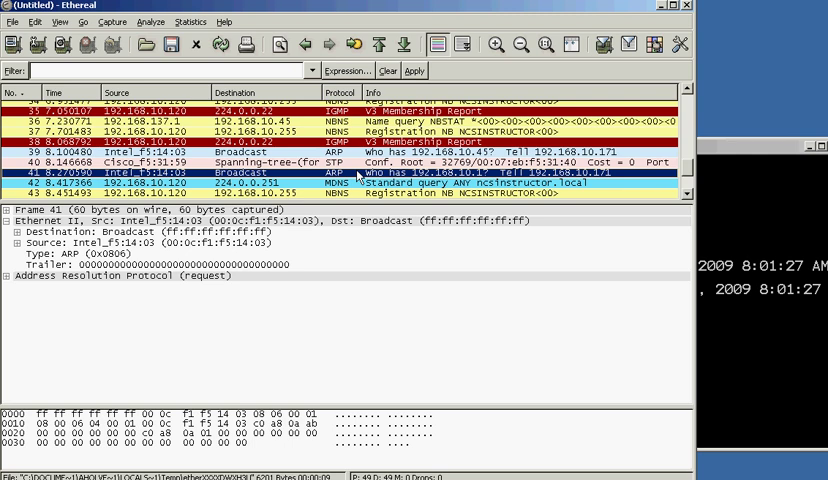
{"action": "scroll", "scroll_direction": "down", "scroll_amount": 3}
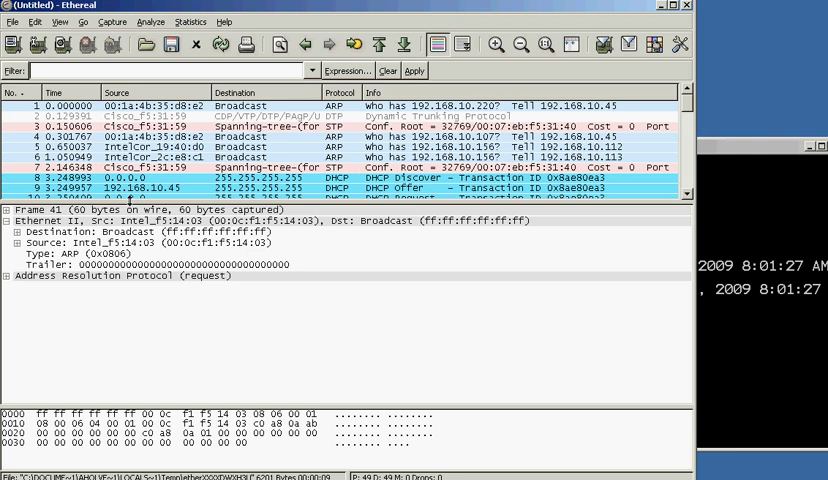
{"action": "mouse_move", "coordinate": [727, 265]}
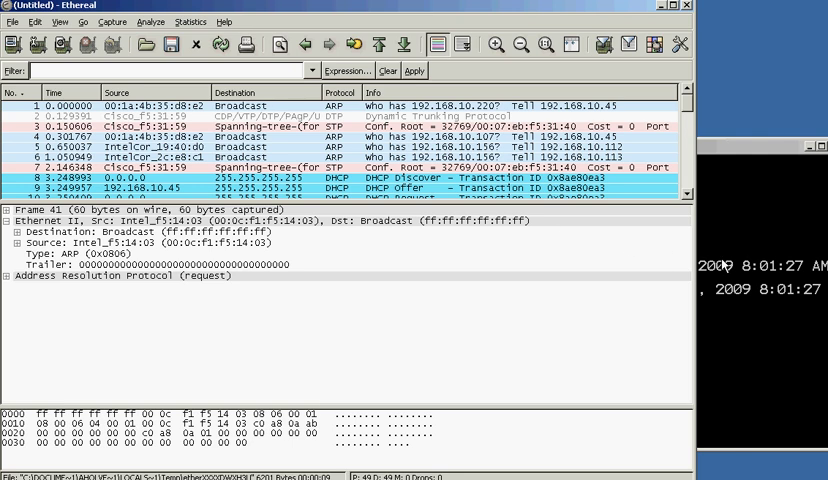